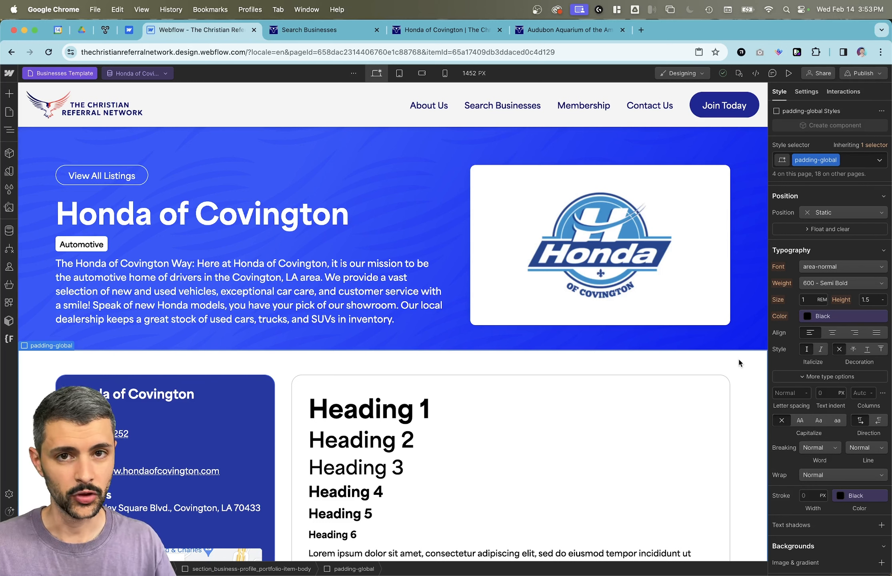
View the Businesses CMS collection items with their color fields.
{"action": "left_click", "coordinate": [9, 230]}
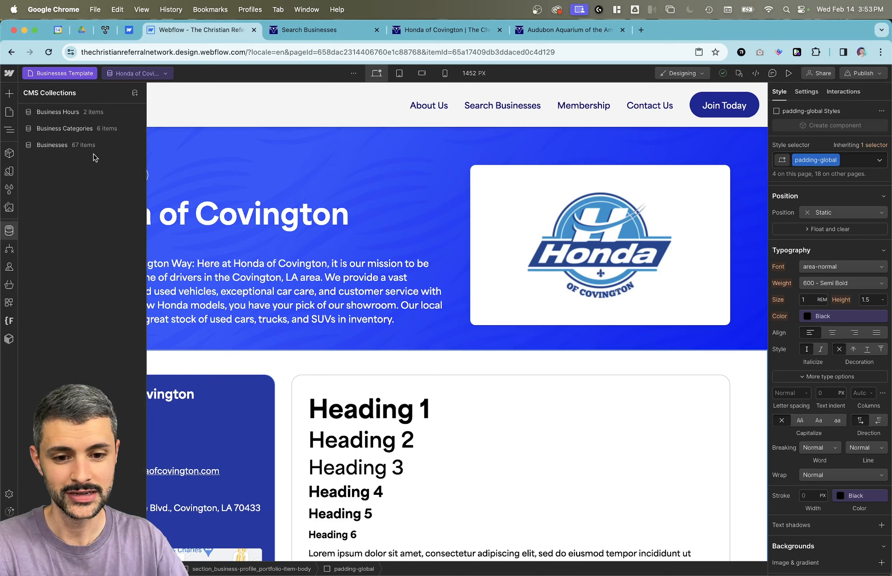
{"action": "left_click", "coordinate": [52, 145]}
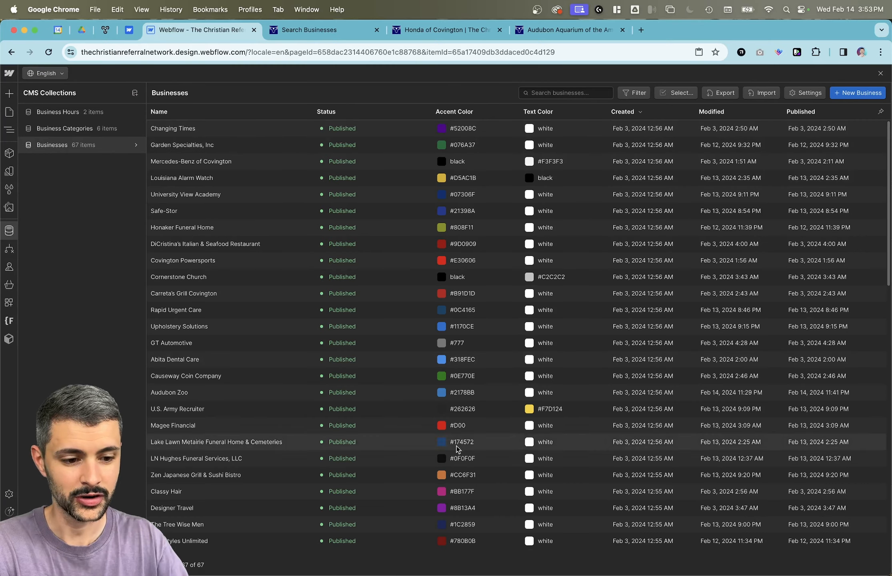
{"action": "mouse_move", "coordinate": [451, 313]}
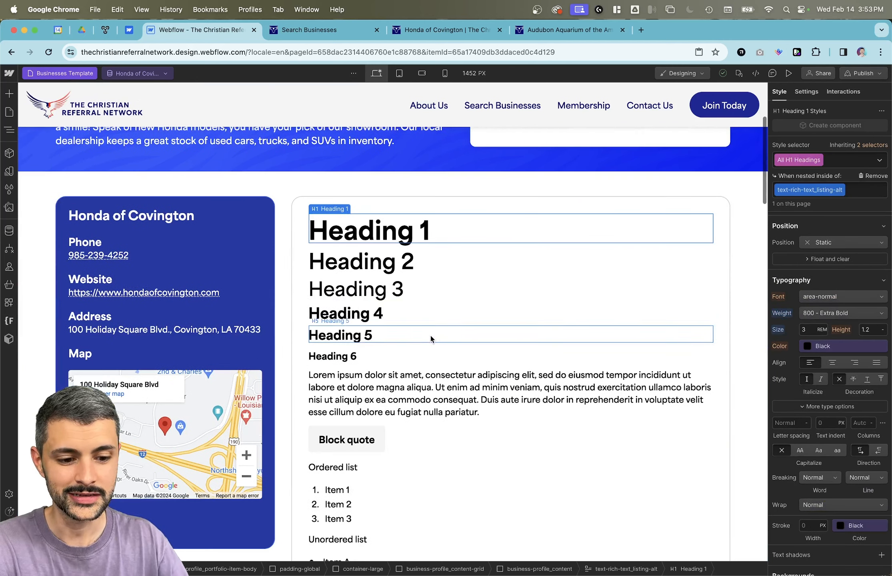
Inspect the block quote and Heading 1 rich-text styles, then show the site's color variables list.
{"action": "left_click", "coordinate": [345, 439]}
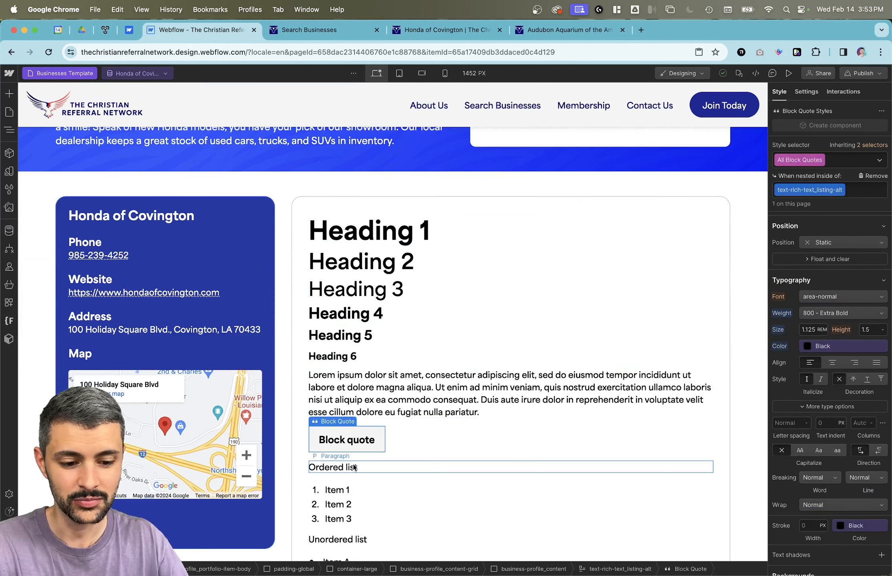
{"action": "scroll", "scroll_direction": "down", "scroll_amount": 3}
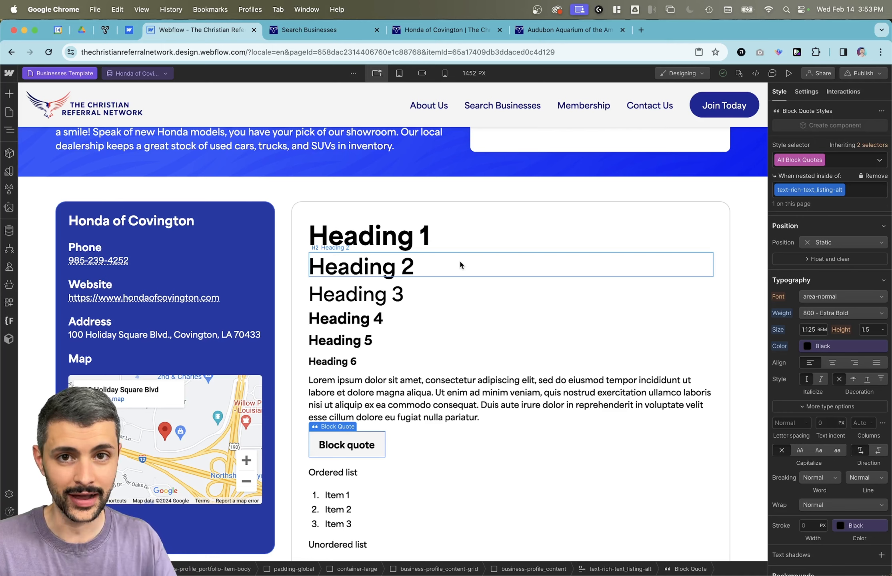
{"action": "left_click", "coordinate": [369, 235]}
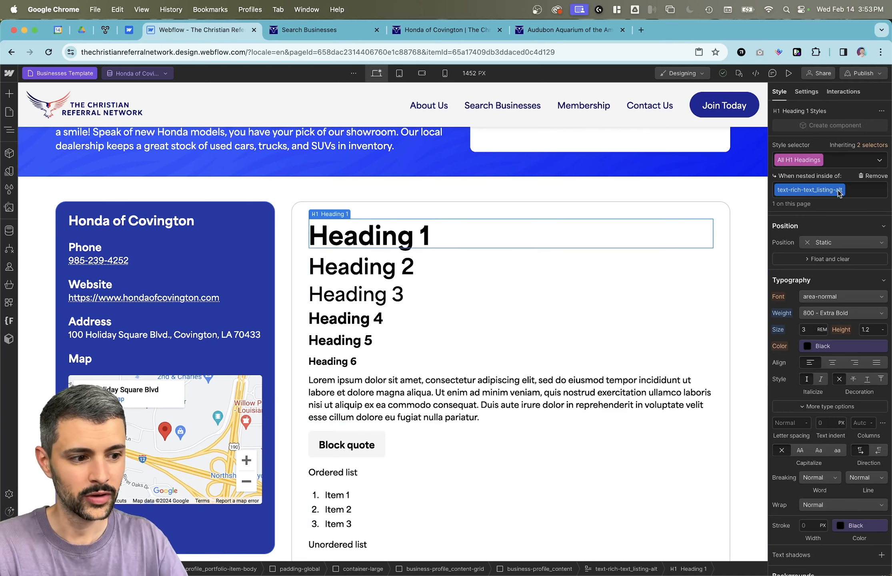
{"action": "left_click", "coordinate": [805, 91]}
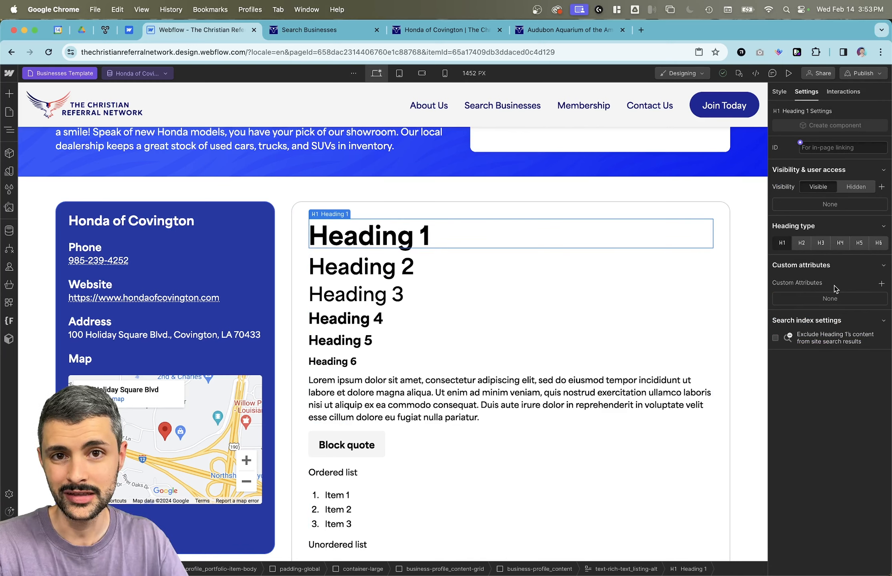
{"action": "left_click", "coordinate": [779, 92]}
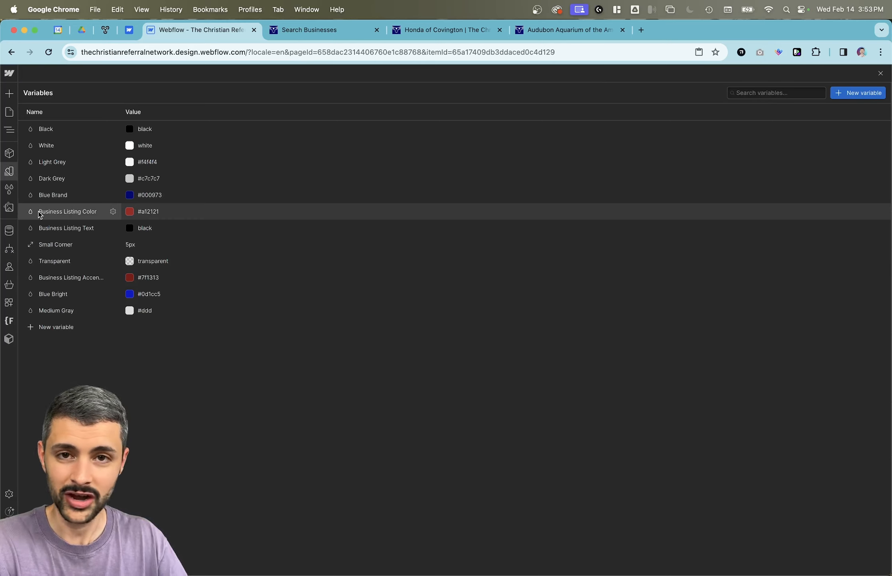
Review the Business Listing Color (#a12121) and Text (black) variables.
{"action": "left_click", "coordinate": [113, 212]}
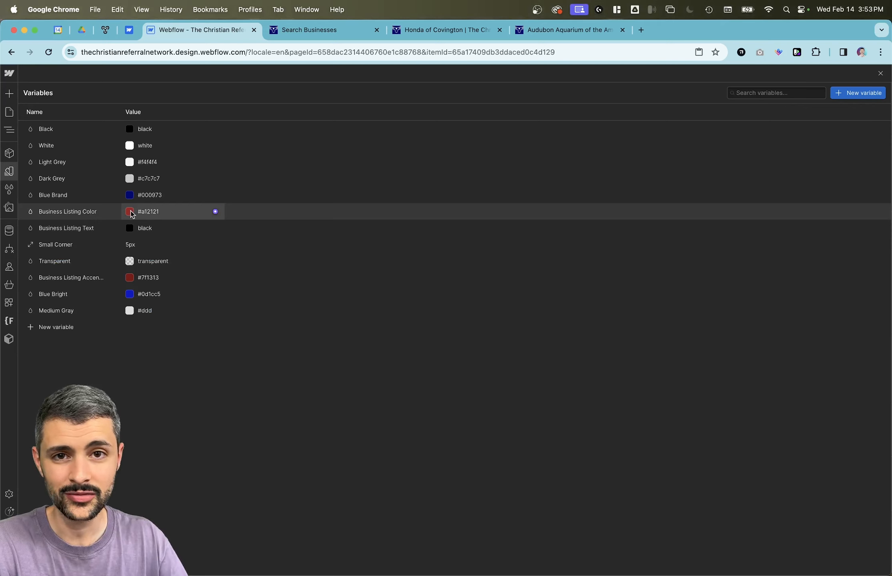
{"action": "mouse_move", "coordinate": [94, 229]}
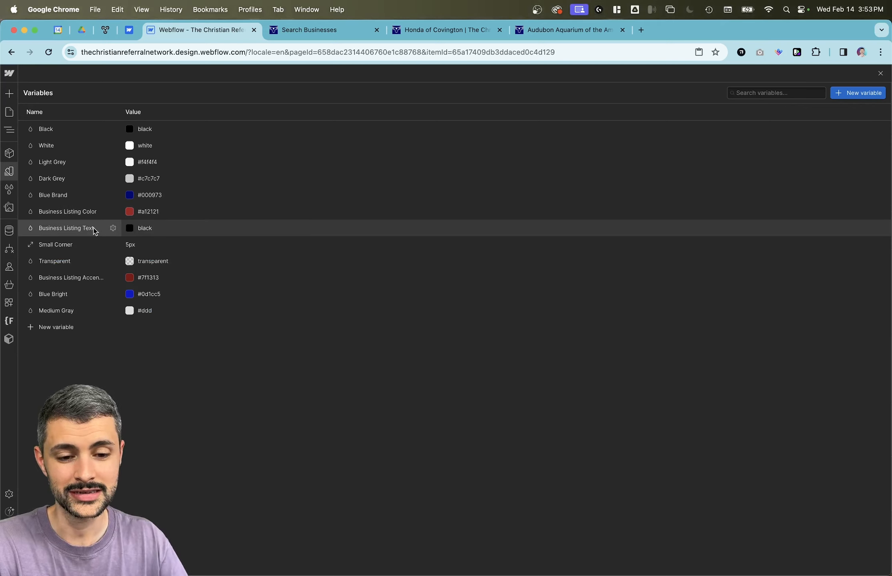
{"action": "mouse_move", "coordinate": [67, 228]}
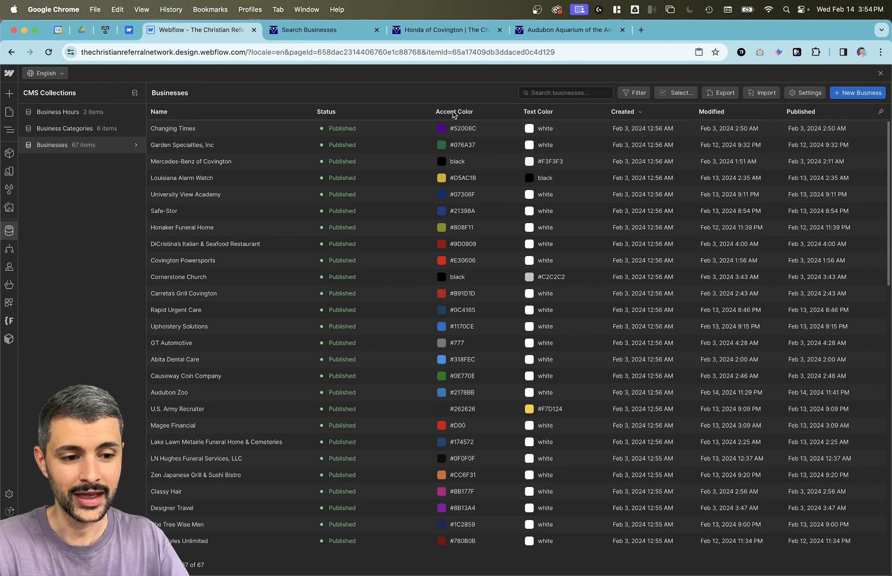
{"action": "mouse_move", "coordinate": [533, 114]}
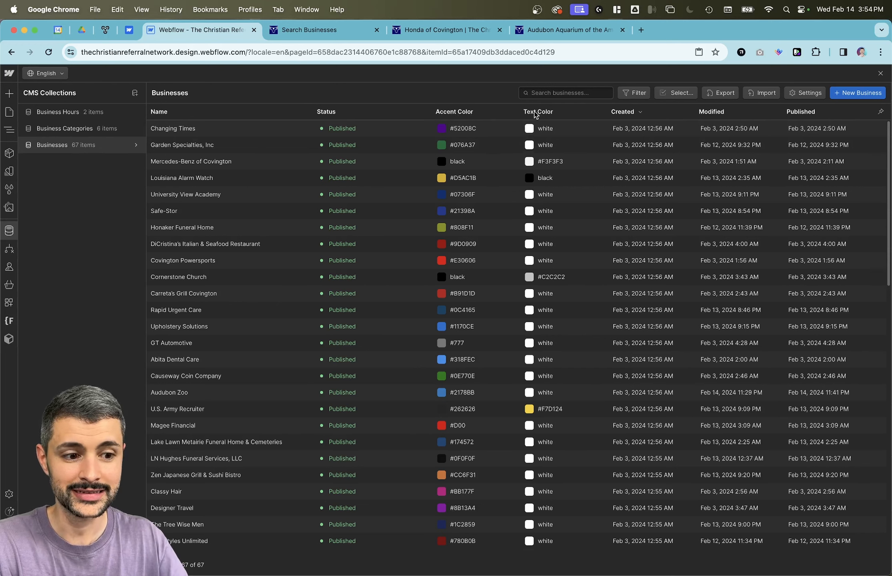
{"action": "mouse_move", "coordinate": [471, 254]}
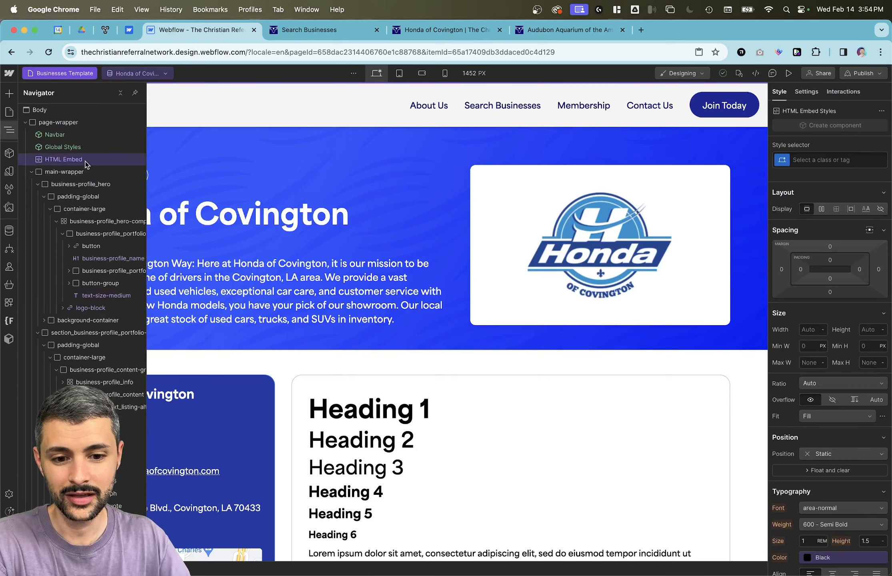
{"action": "double_click", "coordinate": [63, 159]}
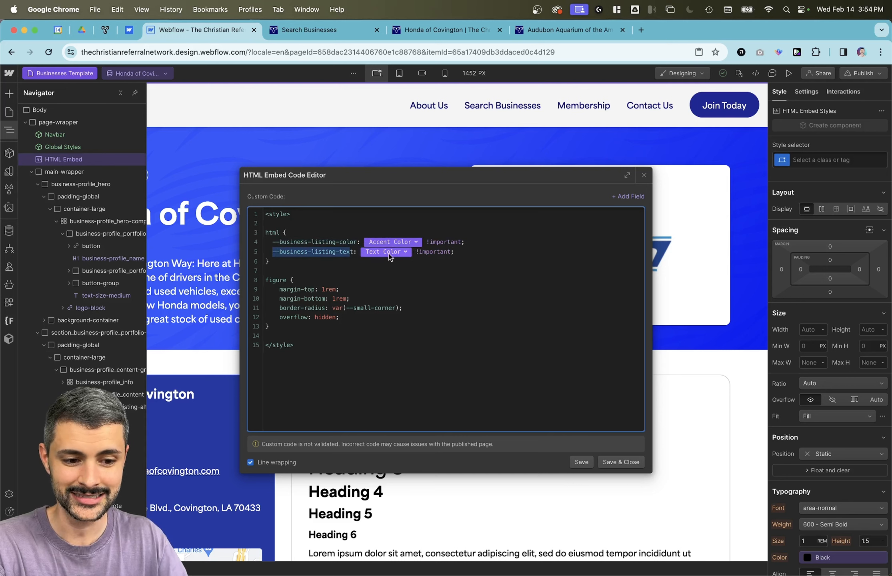
{"action": "mouse_move", "coordinate": [606, 422]}
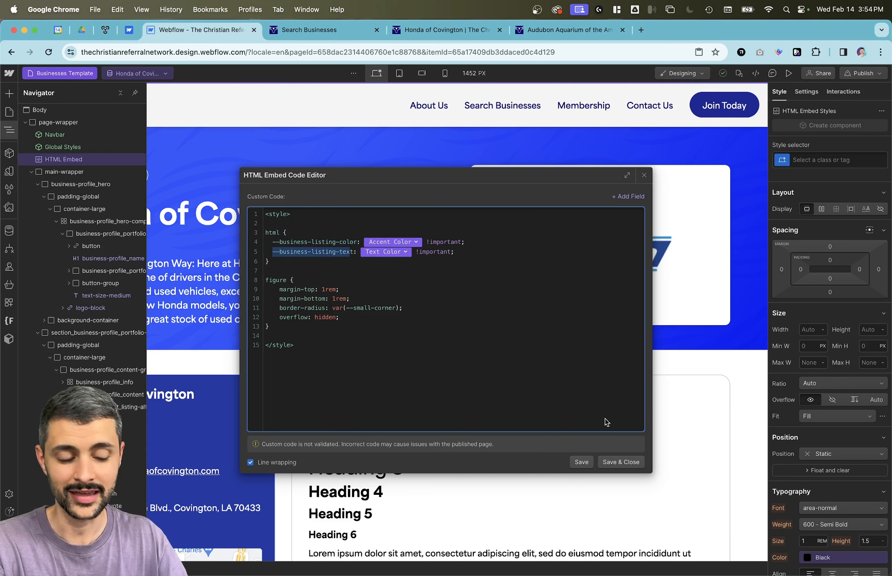
{"action": "left_click", "coordinate": [619, 462]}
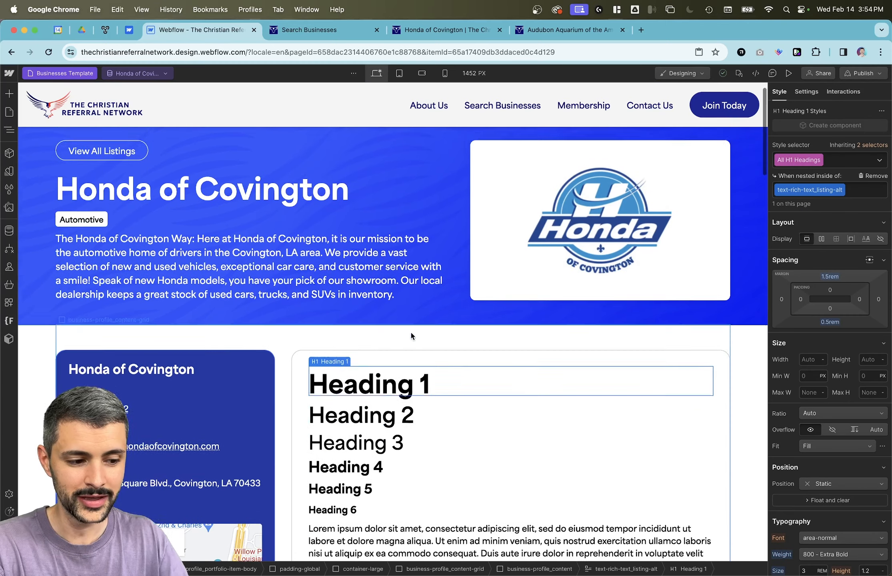
Color Heading 1 with Business Listing Color and the block quote text and background with listing variables.
{"action": "scroll", "scroll_direction": "down", "scroll_amount": 3}
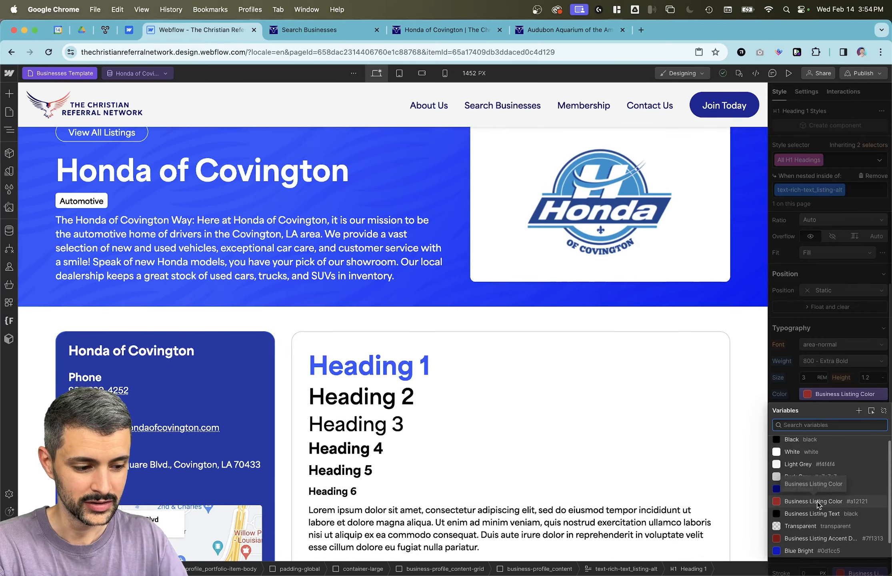
{"action": "left_click", "coordinate": [360, 396]}
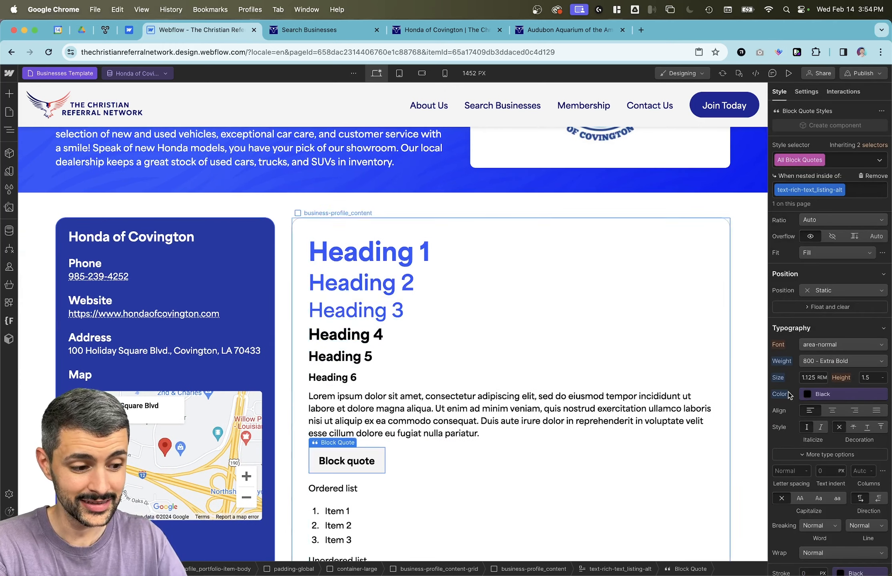
{"action": "left_click", "coordinate": [807, 393]}
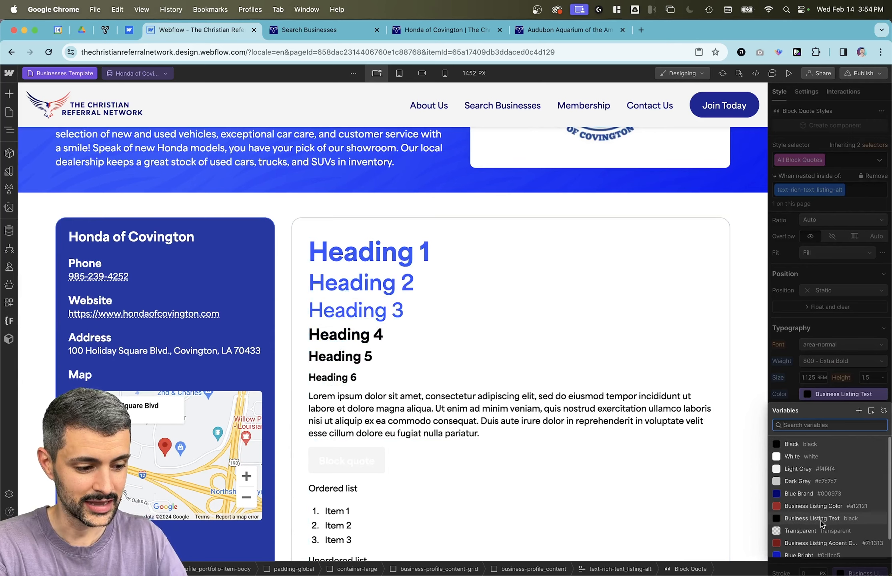
{"action": "left_click", "coordinate": [347, 461]}
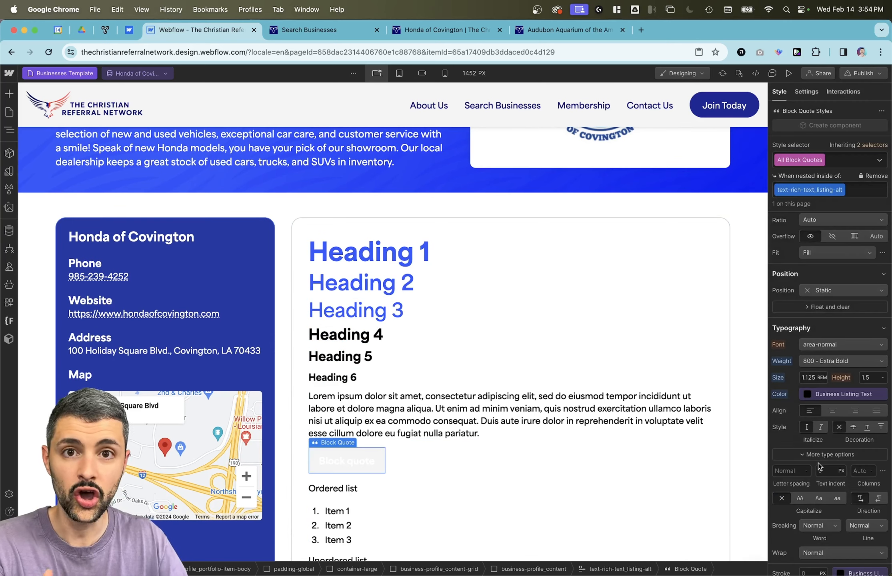
{"action": "scroll", "scroll_direction": "down", "scroll_amount": 3}
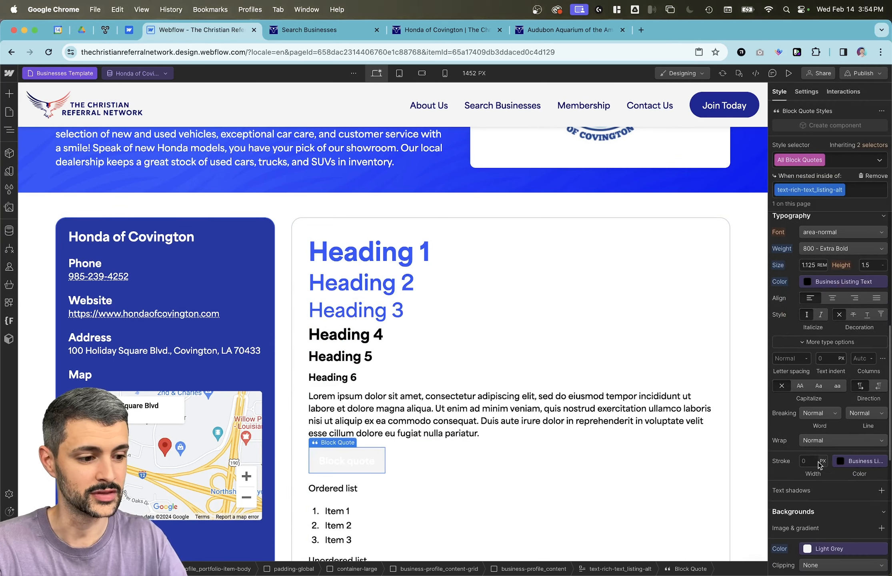
{"action": "left_click", "coordinate": [860, 461]}
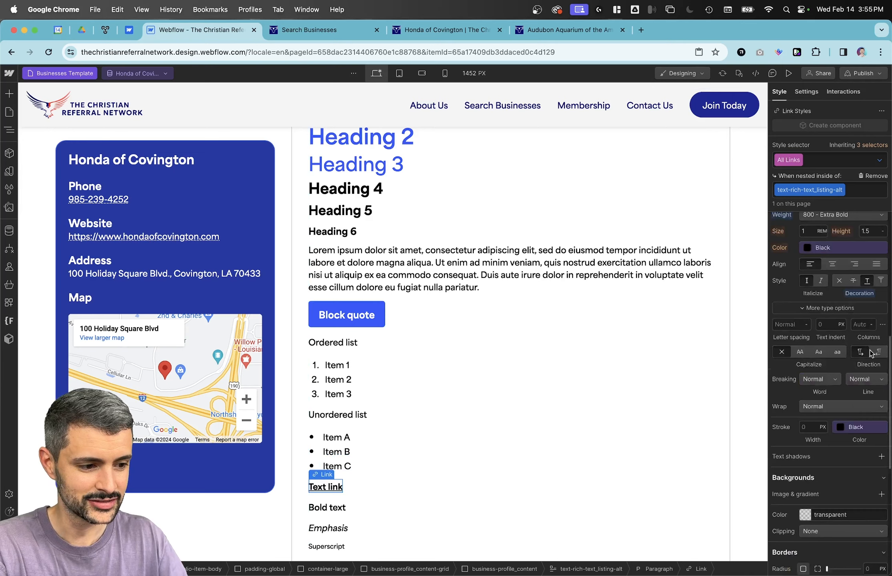
Color text links with Business Listing Color and check the live Honda of Covington listing.
{"action": "left_click", "coordinate": [806, 247]}
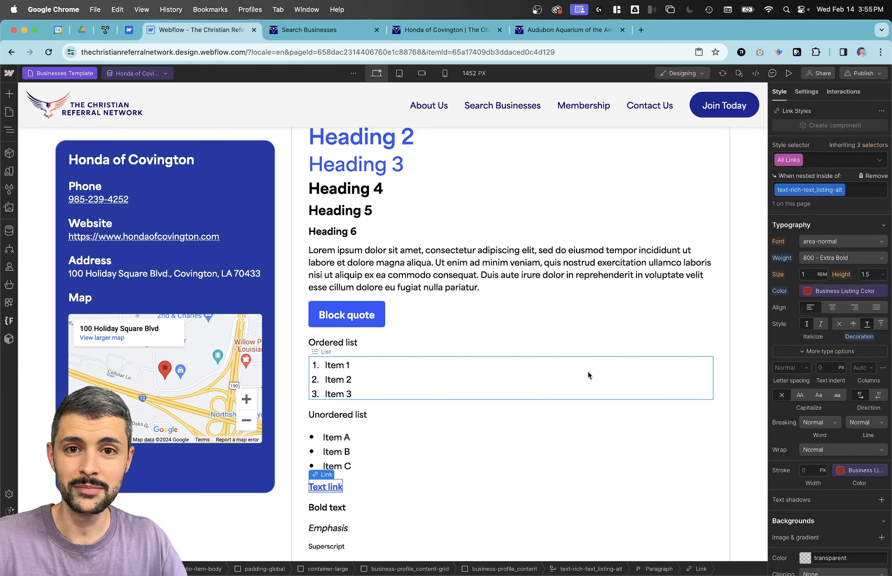
{"action": "scroll", "scroll_direction": "up", "scroll_amount": 3}
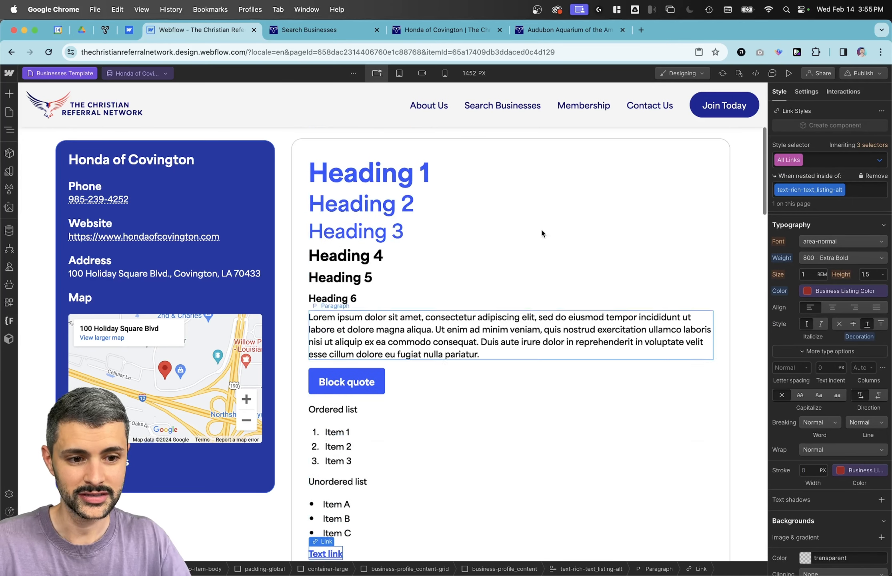
{"action": "left_click", "coordinate": [446, 29]}
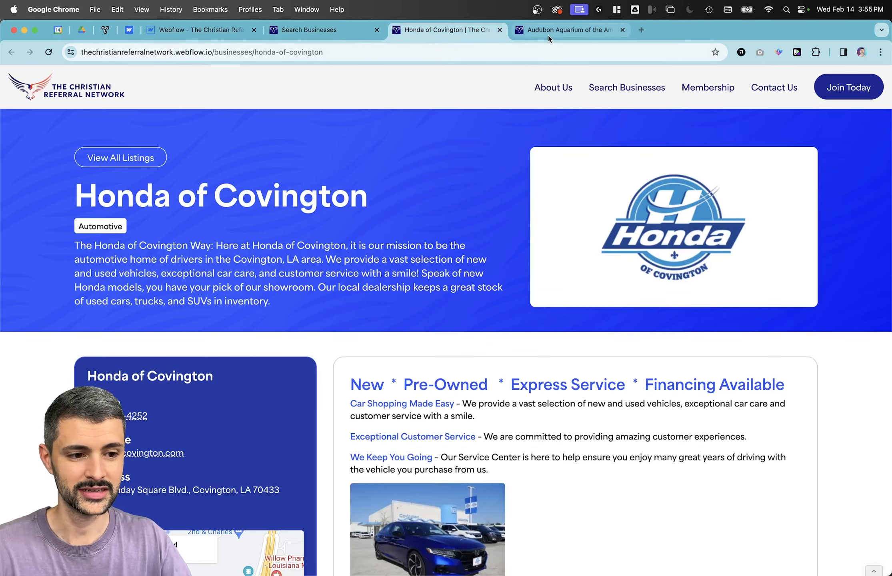
Compare the live Audubon Aquarium and Honda of Covington pages, then return to the Webflow designer.
{"action": "left_click", "coordinate": [569, 30]}
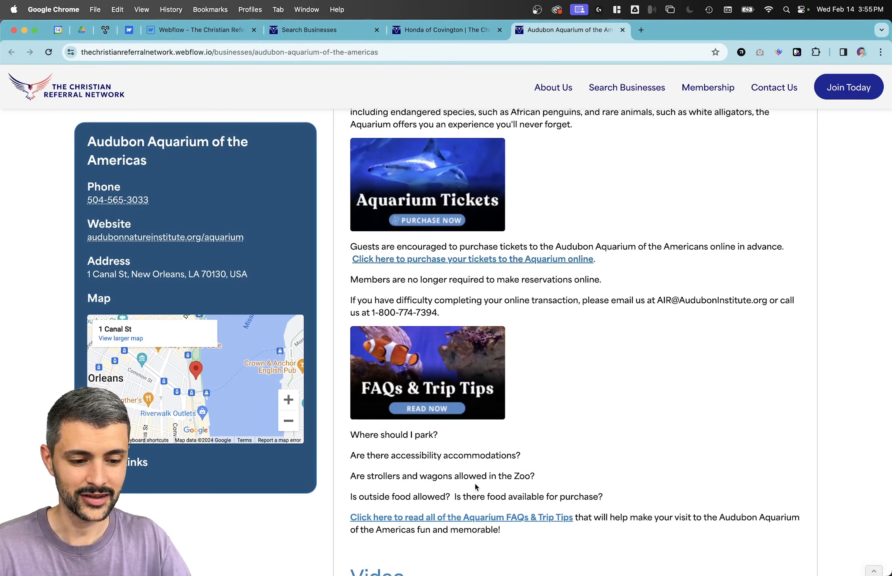
{"action": "scroll", "scroll_direction": "up", "scroll_amount": 3}
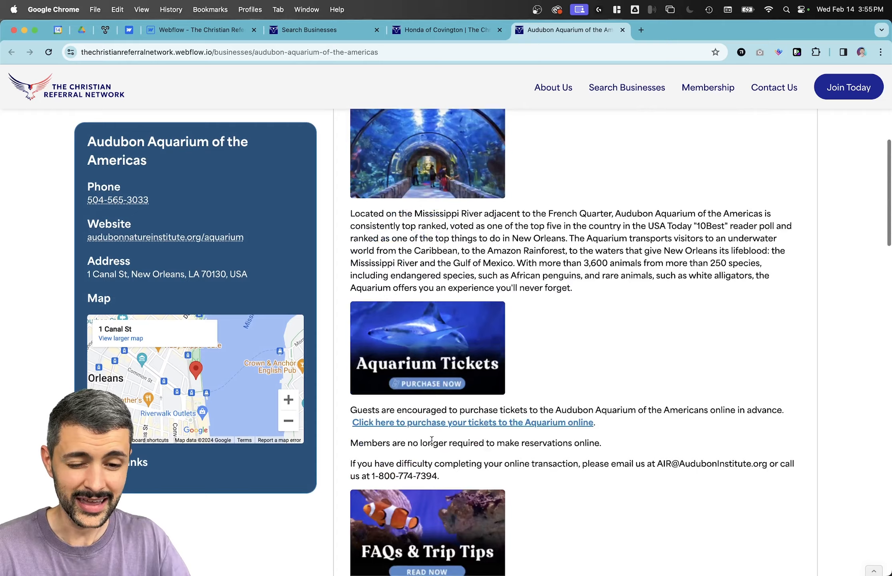
{"action": "scroll", "scroll_direction": "up", "scroll_amount": 3}
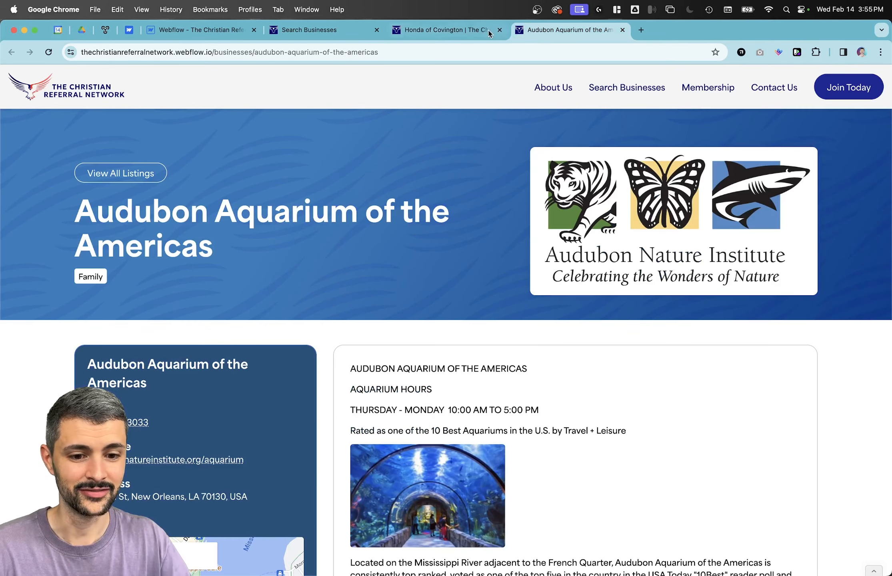
{"action": "left_click", "coordinate": [445, 30]}
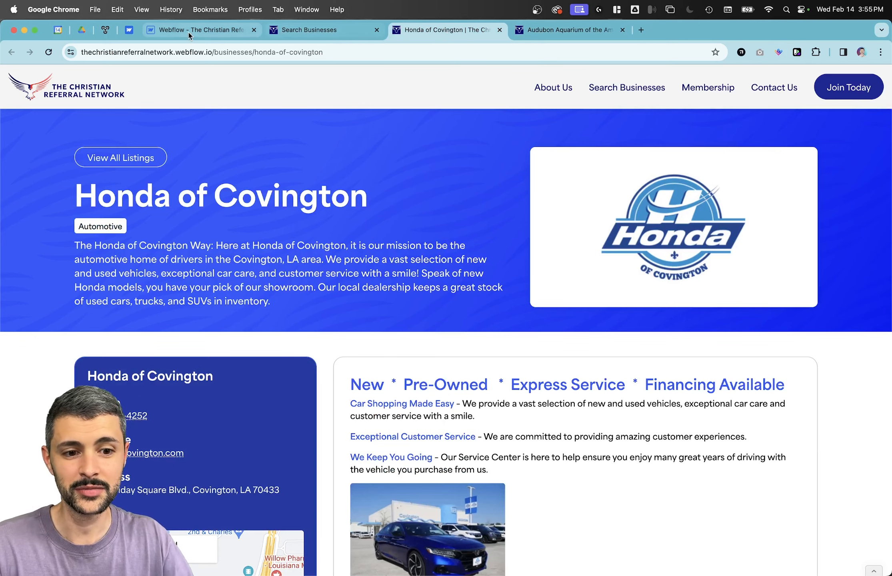
{"action": "left_click", "coordinate": [201, 30]}
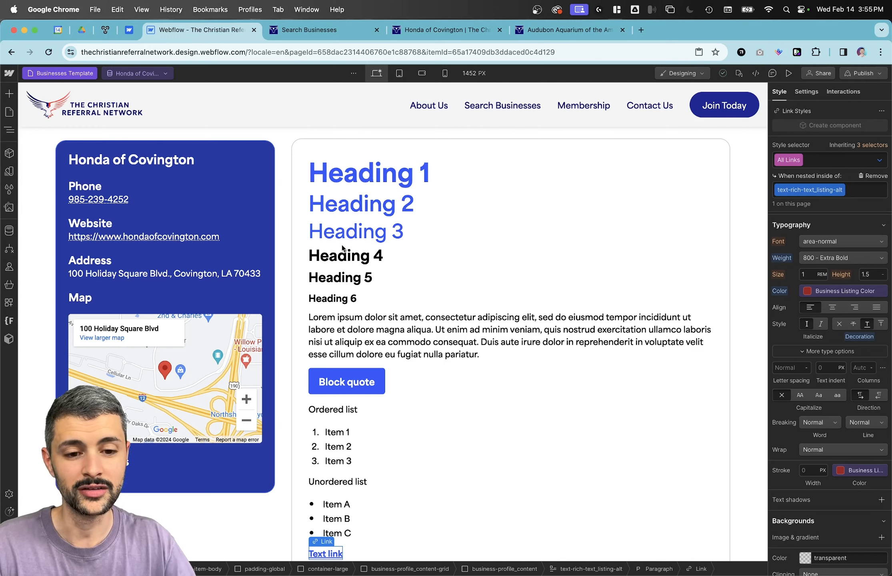
{"action": "left_click", "coordinate": [344, 255]}
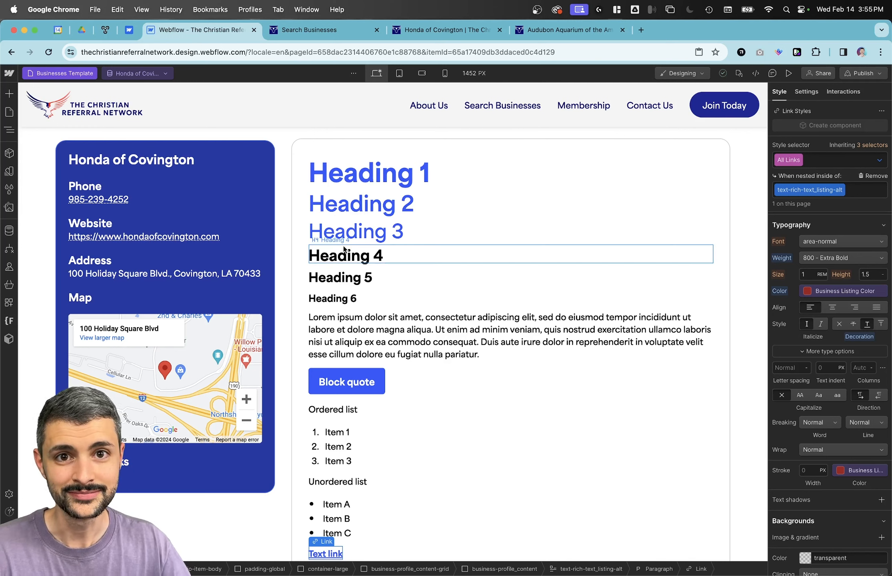